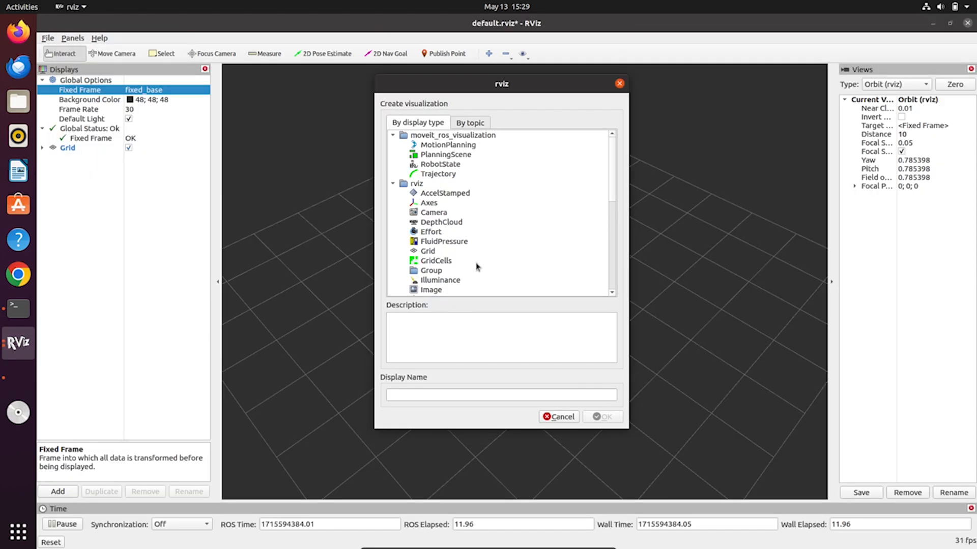
# Add a TF display to show the robot's coordinate frames at the grid centre
pyautogui.scroll(-3)
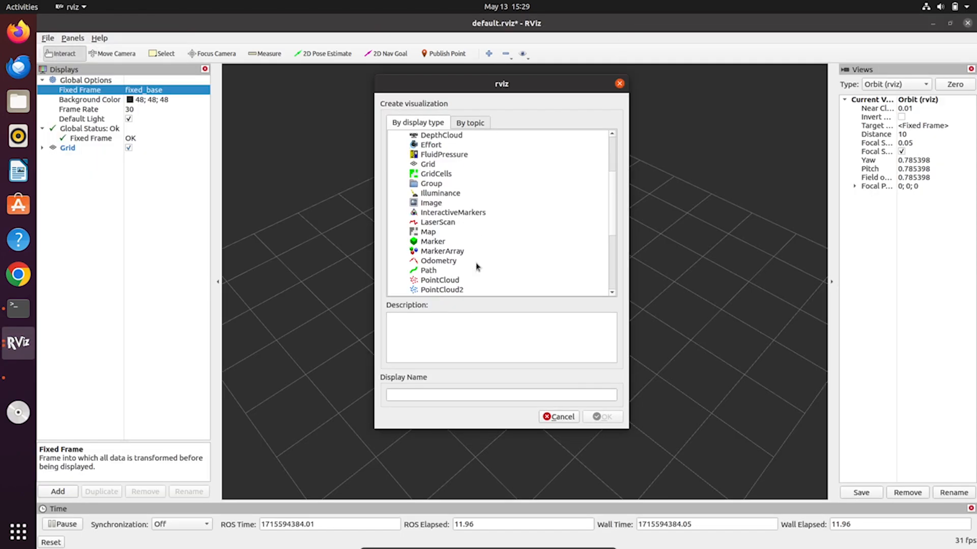
pyautogui.scroll(-3)
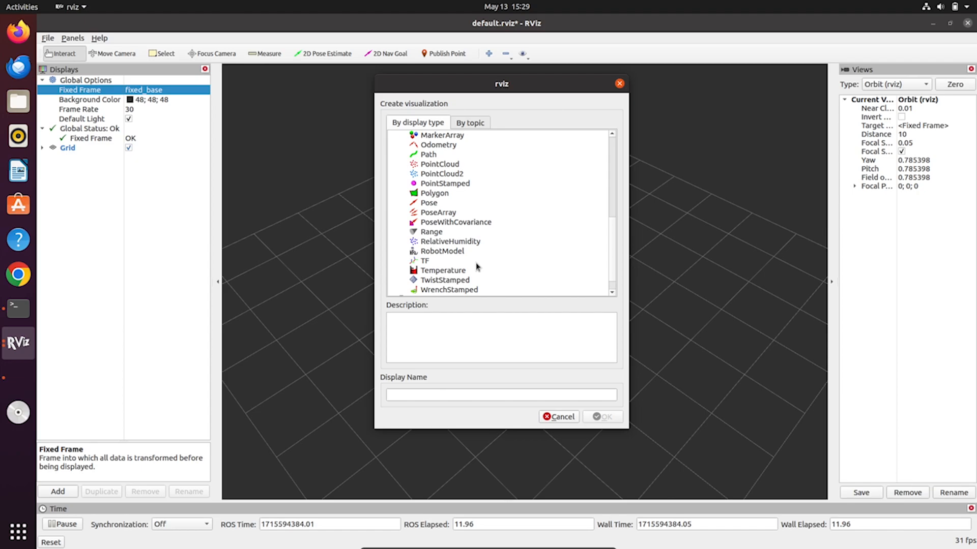
pyautogui.click(425, 260)
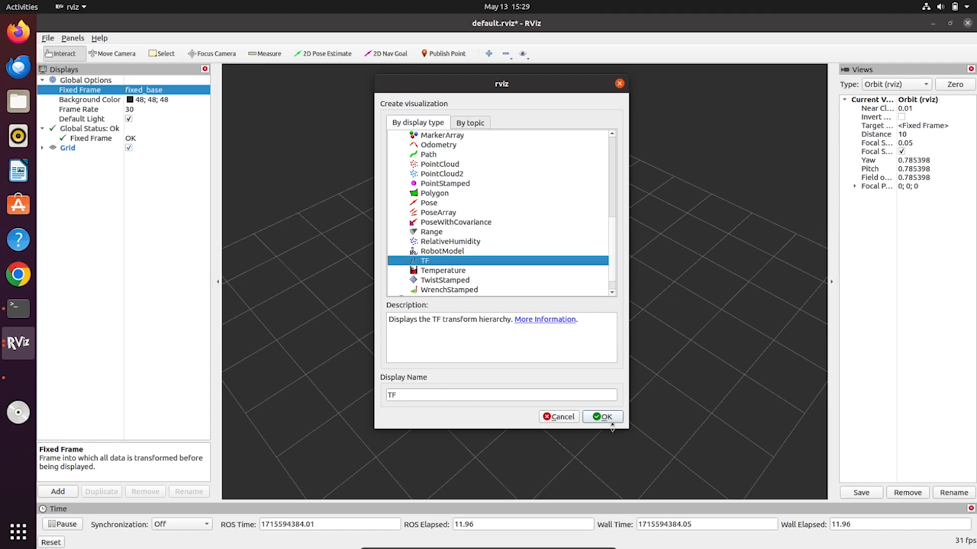
pyautogui.click(605, 417)
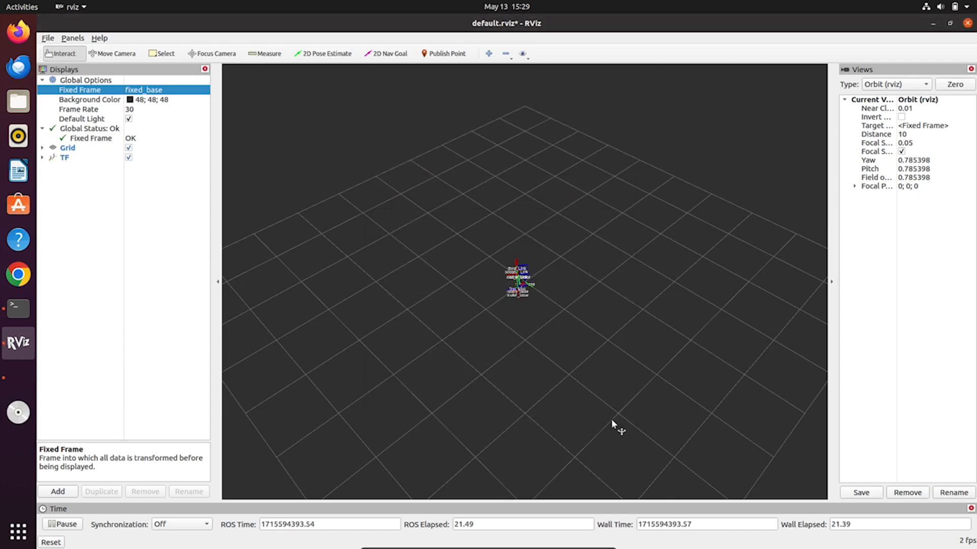
# Add a RobotModel display so the robotic arm renders in the scene
pyautogui.click(58, 491)
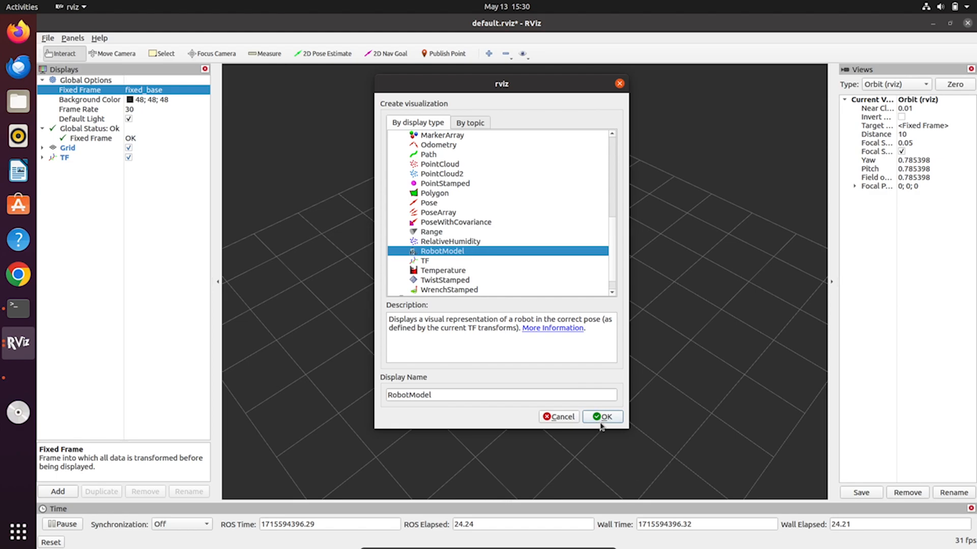
pyautogui.click(606, 417)
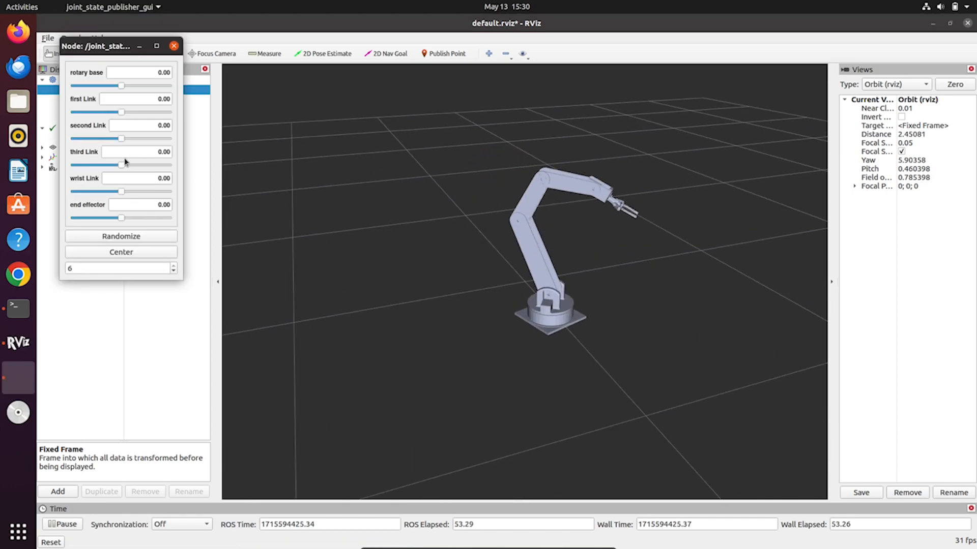
# Rotate the base and set first link 0.78, second link 0.34, wrist -0.44, end effector -0.24
pyautogui.moveTo(120, 86); pyautogui.dragTo(134, 86)
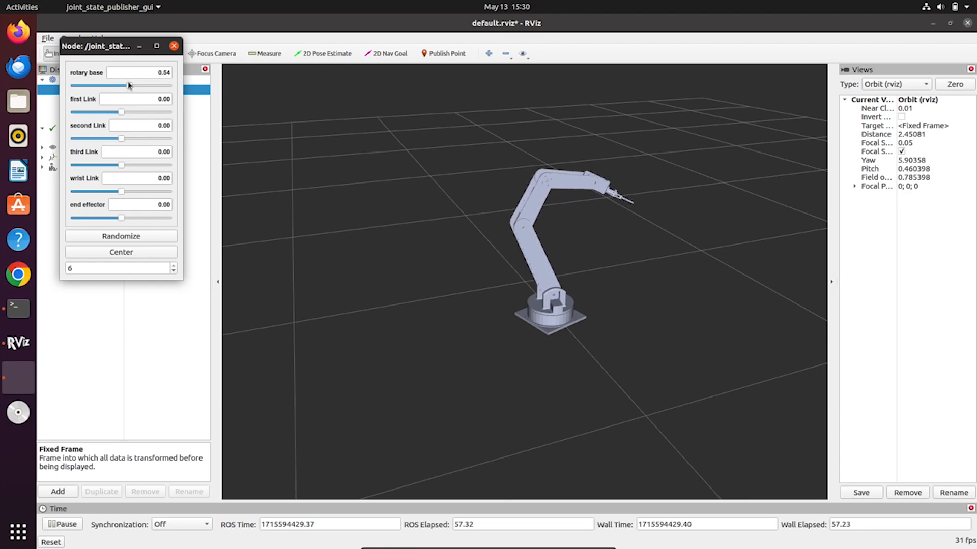
pyautogui.moveTo(121, 112); pyautogui.dragTo(115, 111)
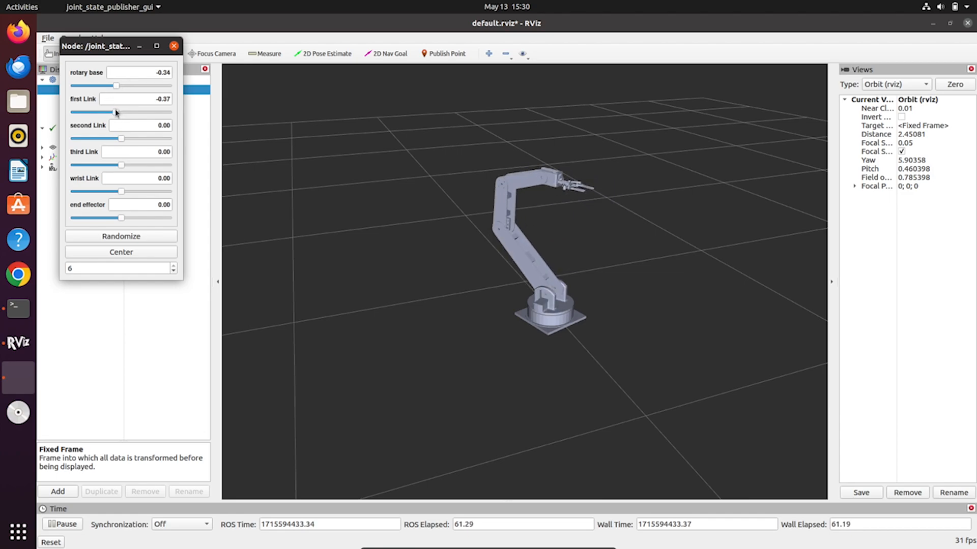
pyautogui.moveTo(94, 112); pyautogui.dragTo(126, 112)
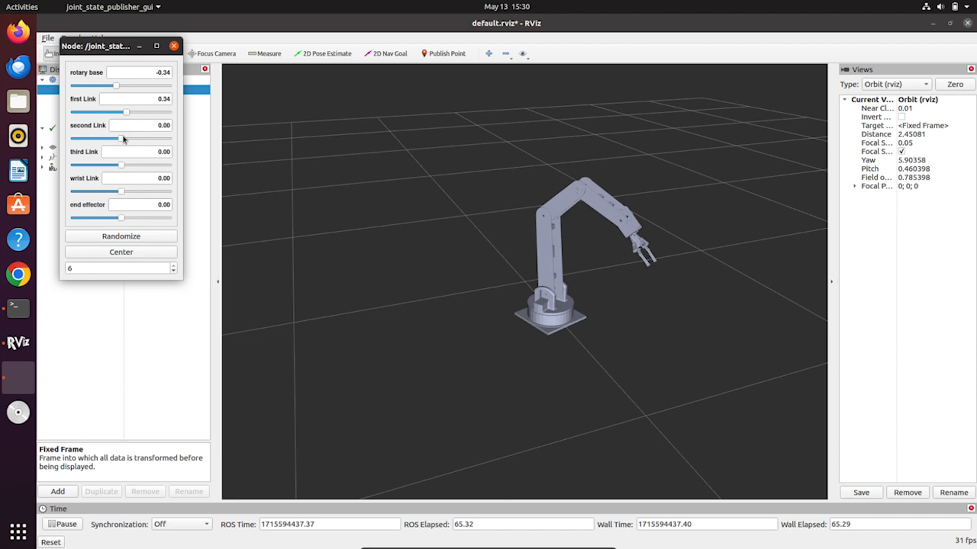
pyautogui.moveTo(111, 138); pyautogui.dragTo(127, 138)
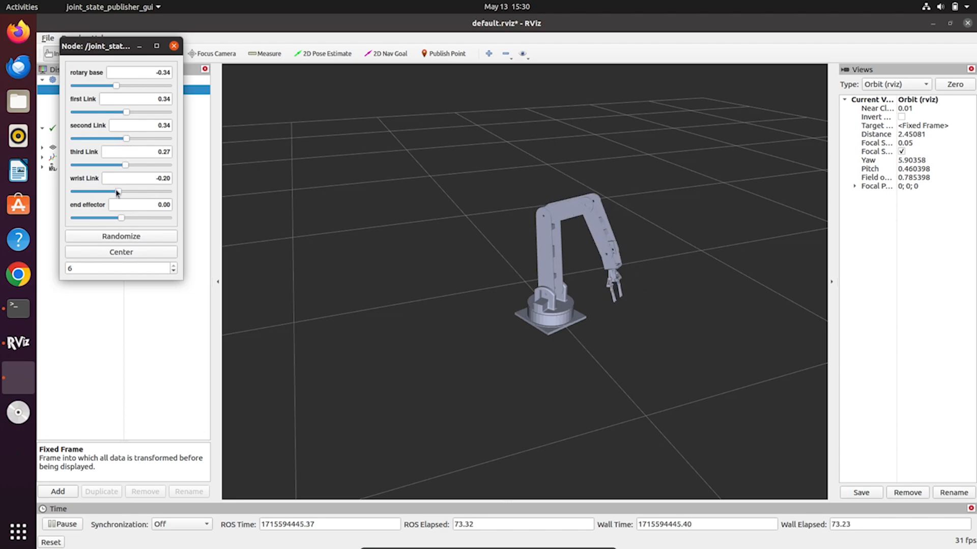
pyautogui.moveTo(117, 191); pyautogui.dragTo(113, 191)
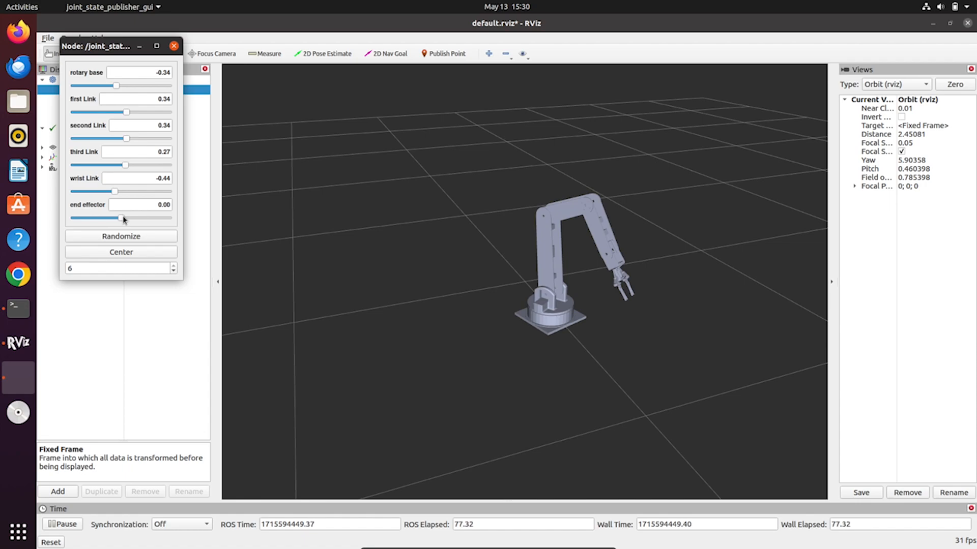
pyautogui.moveTo(115, 218); pyautogui.dragTo(163, 218)
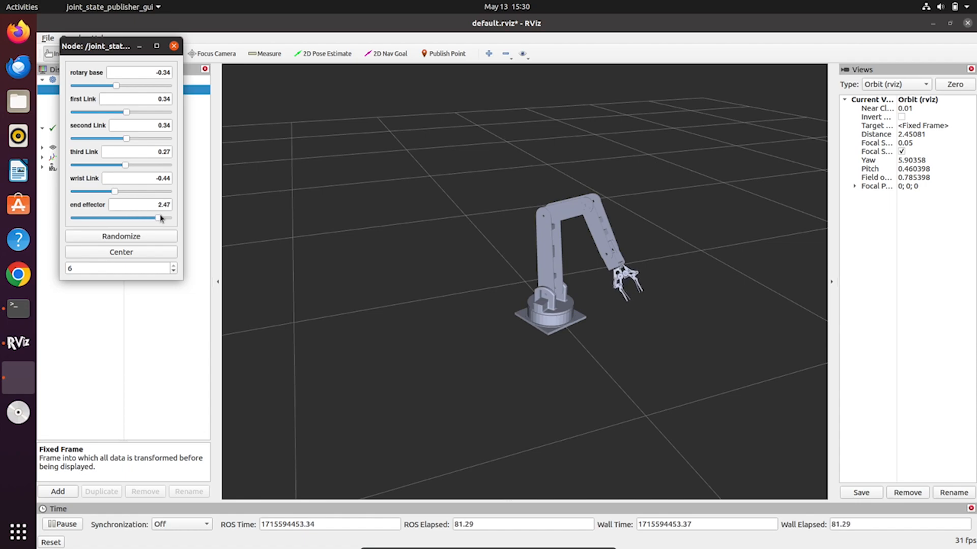
pyautogui.moveTo(160, 218); pyautogui.dragTo(118, 218)
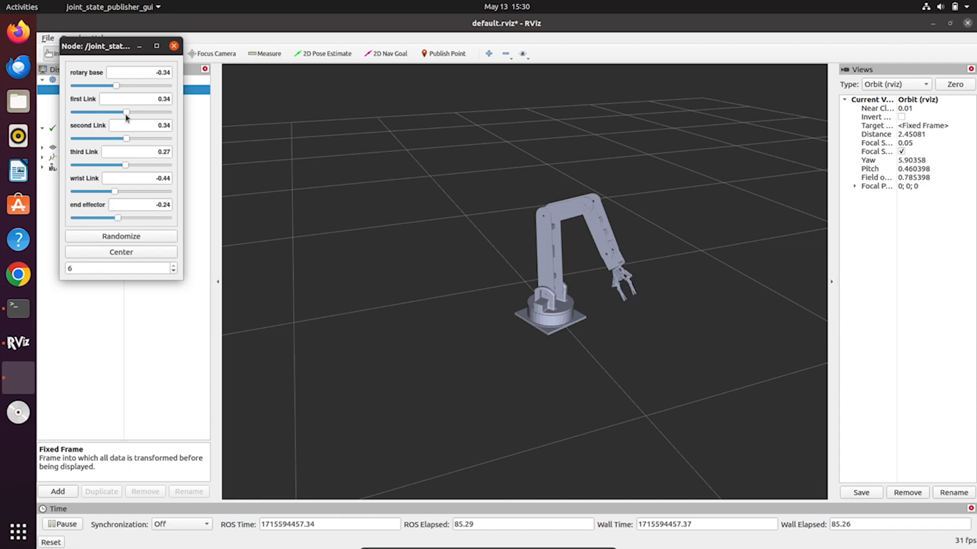
pyautogui.moveTo(110, 112); pyautogui.dragTo(133, 112)
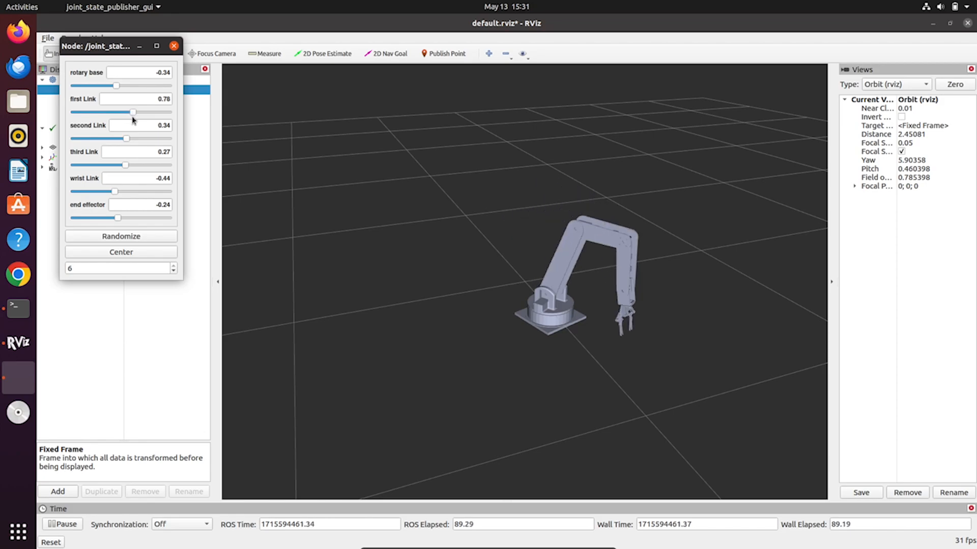